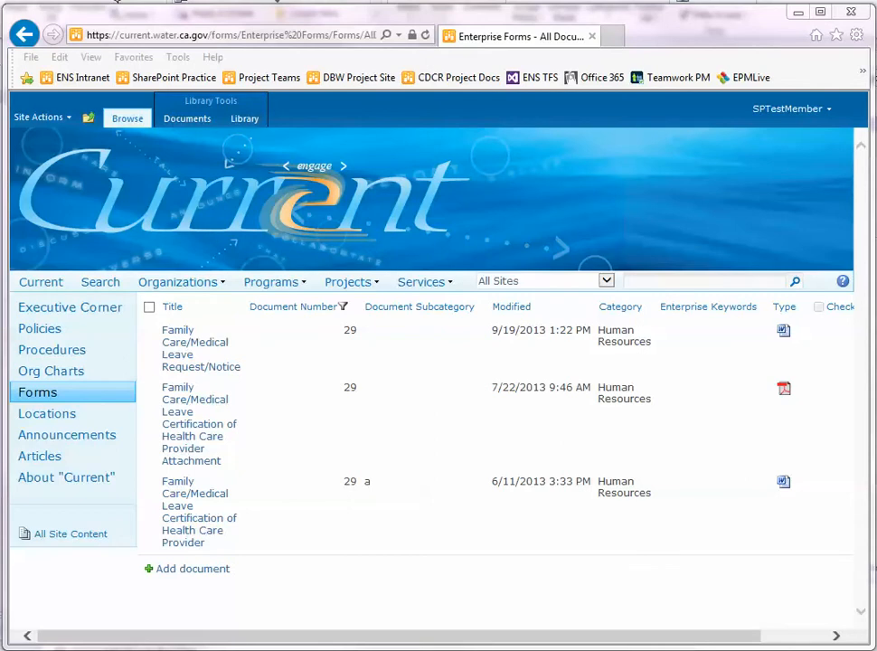
{"action": "mouse_move", "coordinate": [38, 390]}
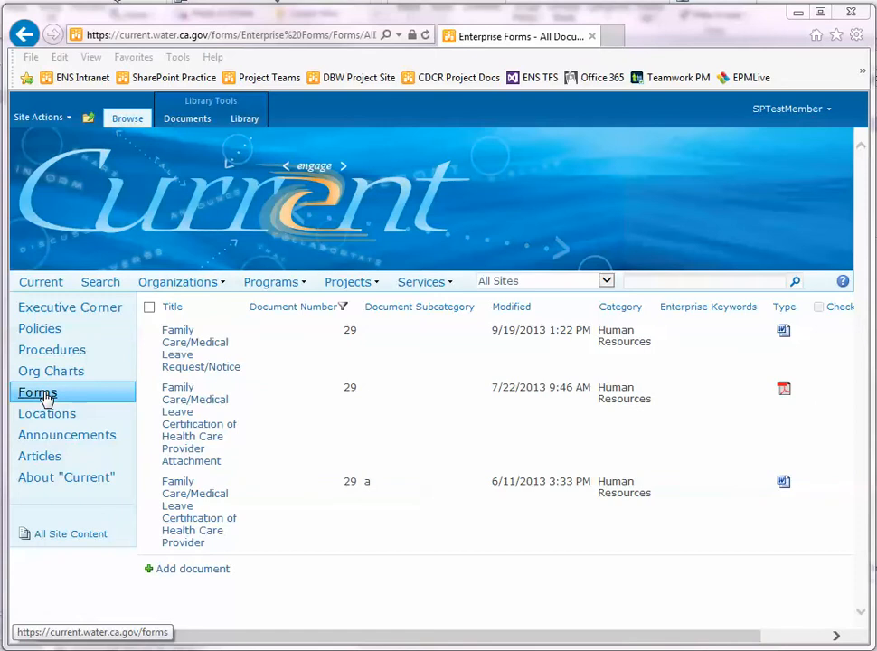
Go to the Forms home page and open the Manage Forms library from Admin Only Links
{"action": "left_click", "coordinate": [37, 390]}
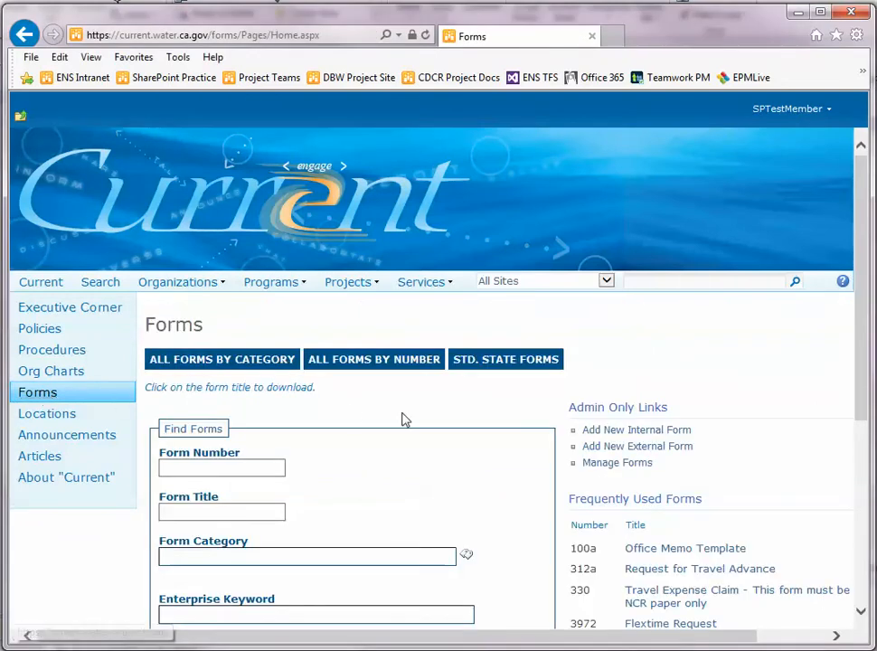
{"action": "mouse_move", "coordinate": [618, 463]}
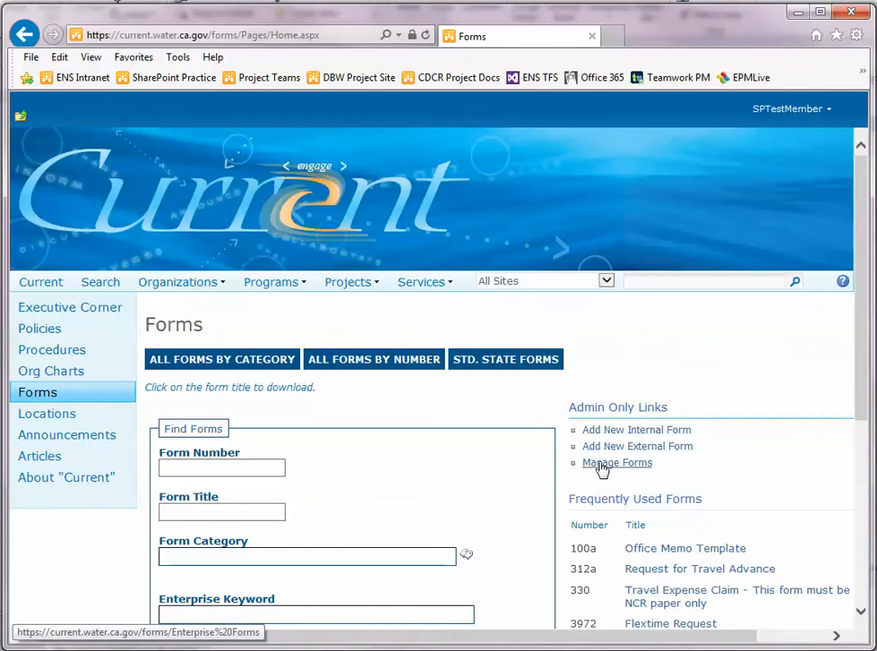
{"action": "left_click", "coordinate": [618, 463]}
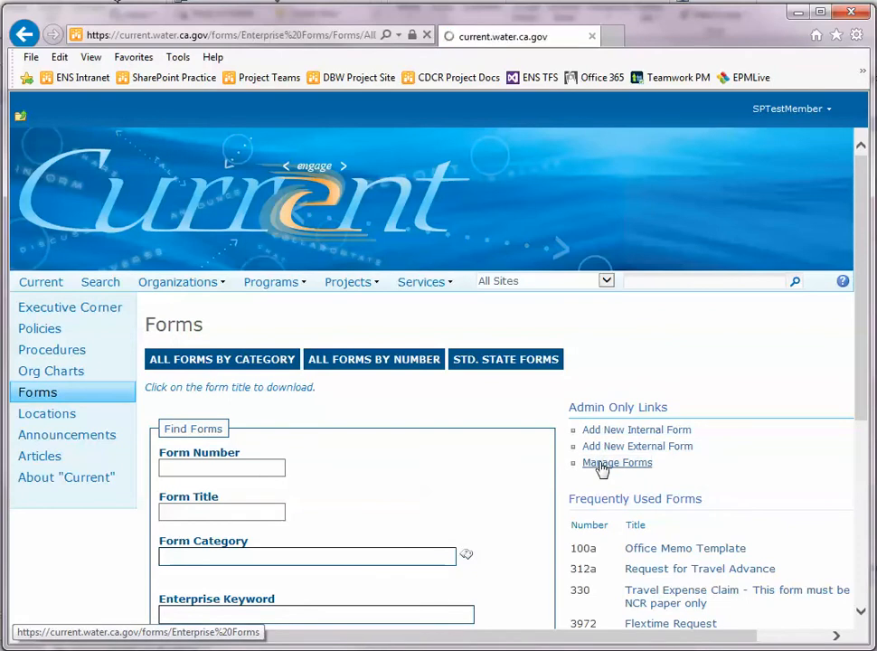
Load the Enterprise Forms library, scroll through the form list and return to the top
{"action": "left_click", "coordinate": [619, 463]}
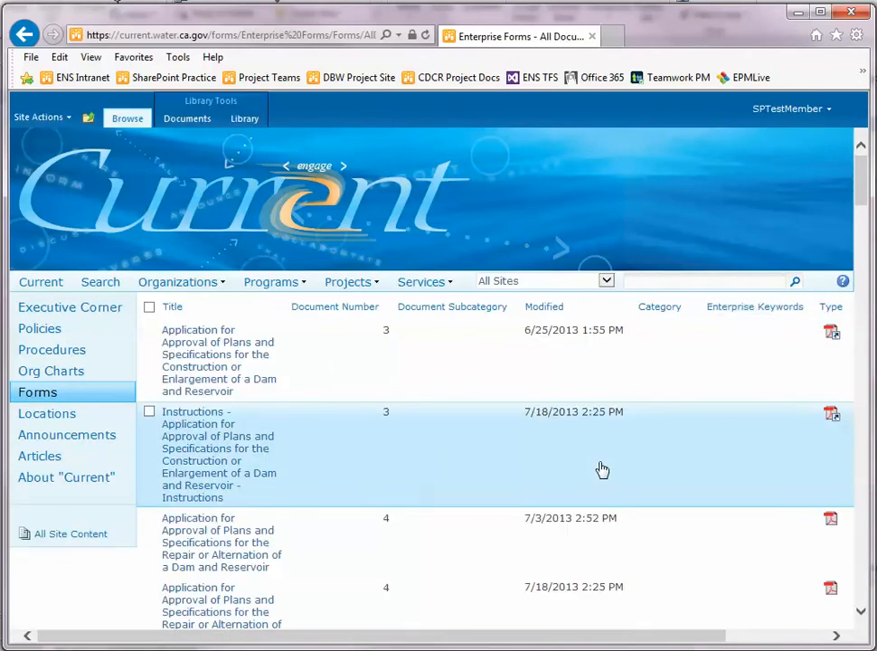
{"action": "mouse_move", "coordinate": [842, 208]}
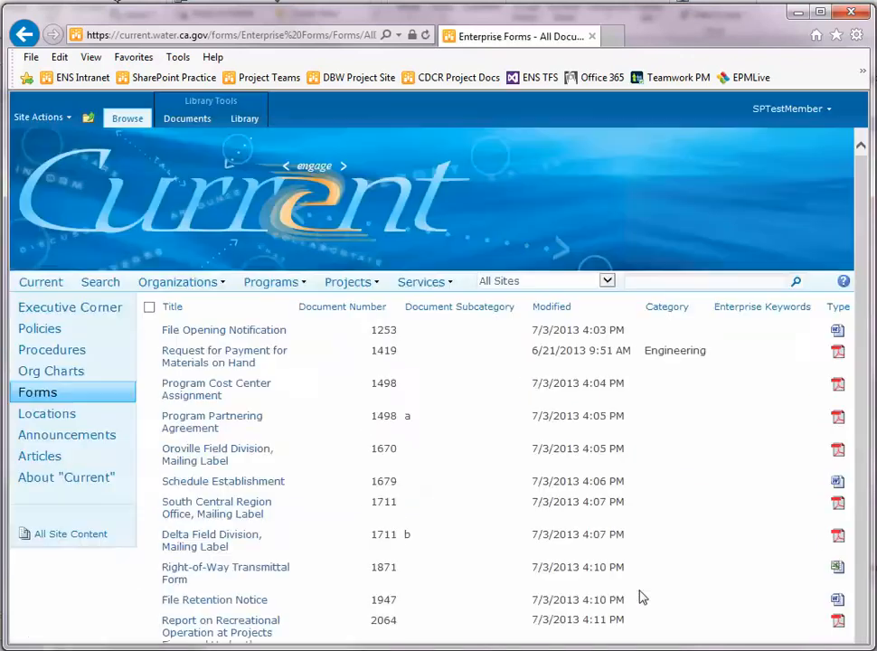
{"action": "scroll", "scroll_direction": "down", "scroll_amount": 3}
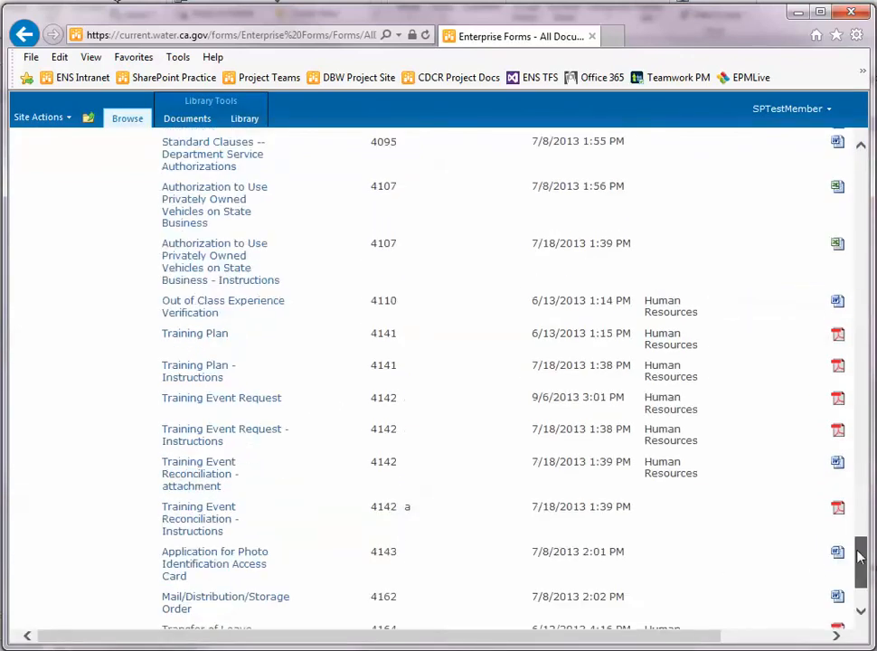
{"action": "left_click", "coordinate": [421, 282]}
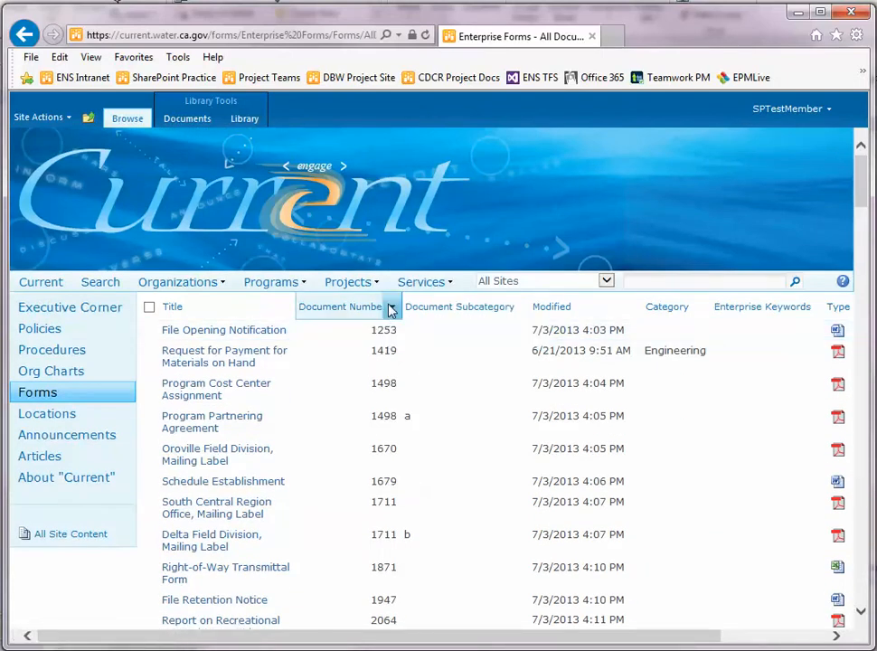
Filter Document Number to 29 and edit the Family Care/Medical Leave Request/Notice form's properties
{"action": "left_click", "coordinate": [390, 307]}
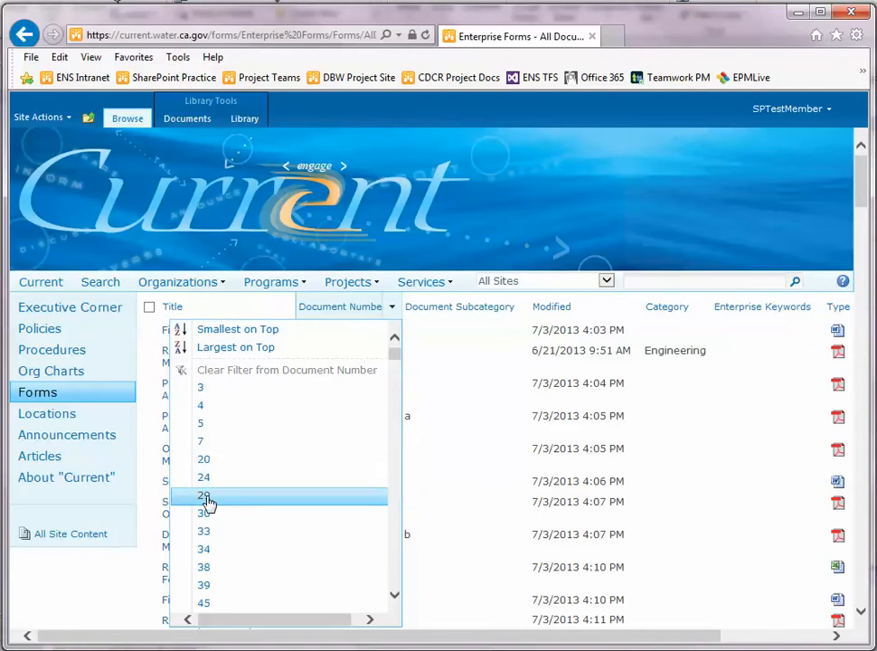
{"action": "left_click", "coordinate": [203, 495]}
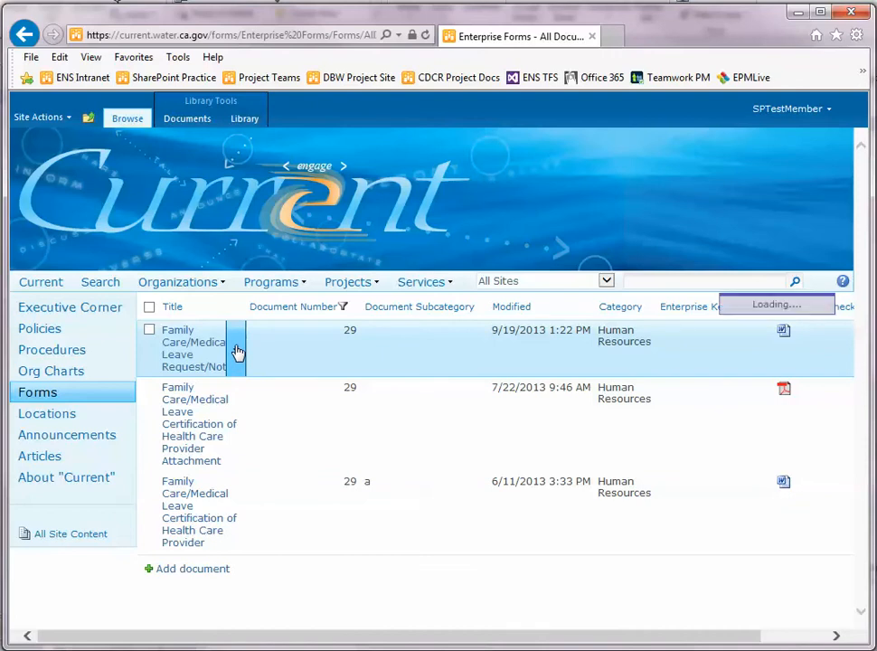
{"action": "left_click", "coordinate": [235, 351]}
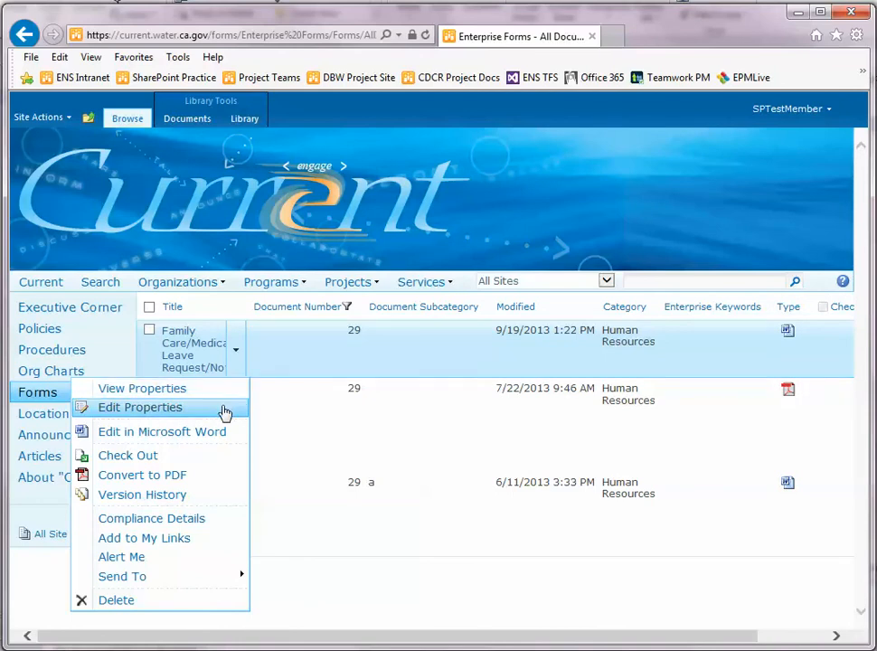
{"action": "left_click", "coordinate": [140, 406]}
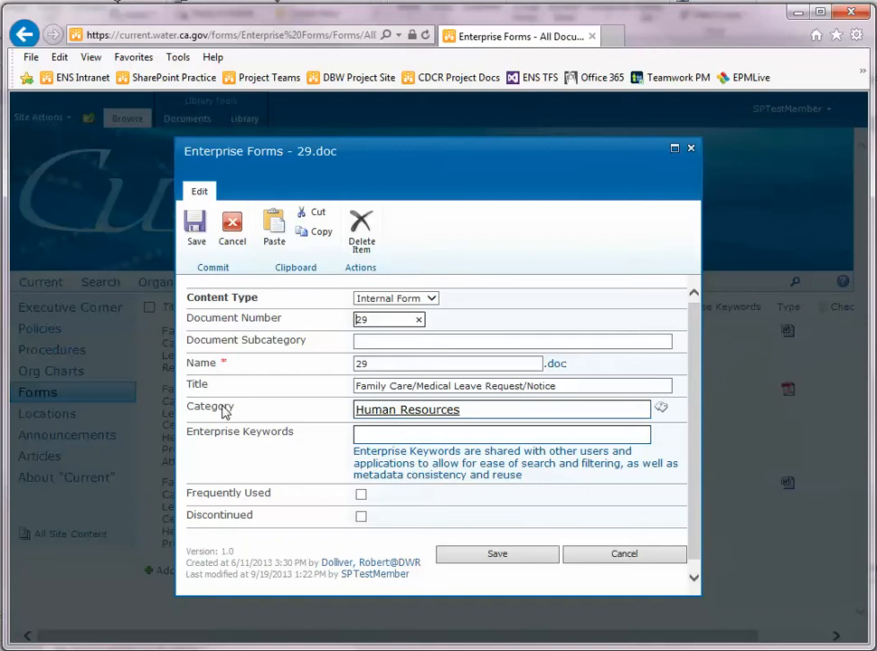
{"action": "mouse_move", "coordinate": [463, 311]}
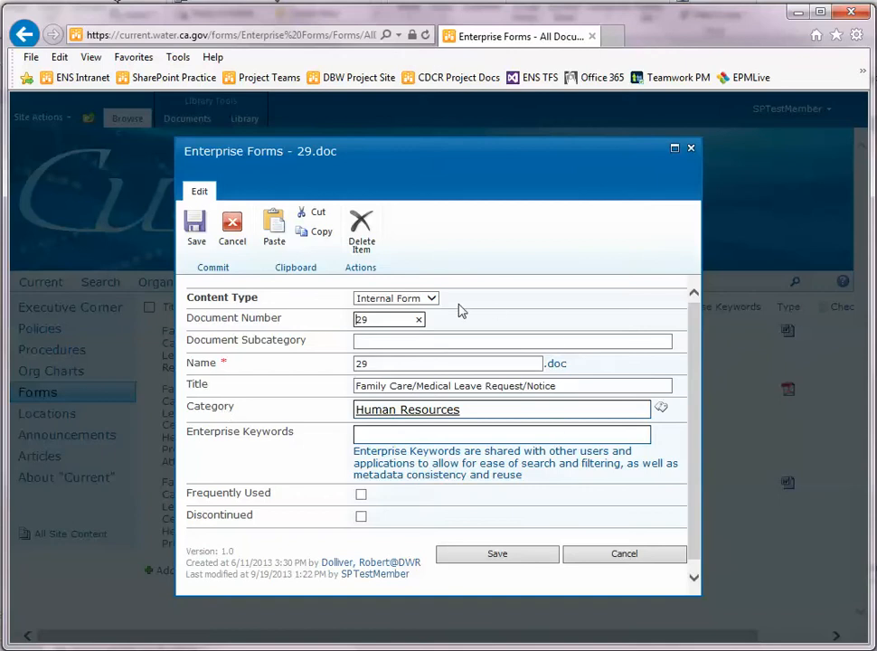
{"action": "mouse_move", "coordinate": [434, 303]}
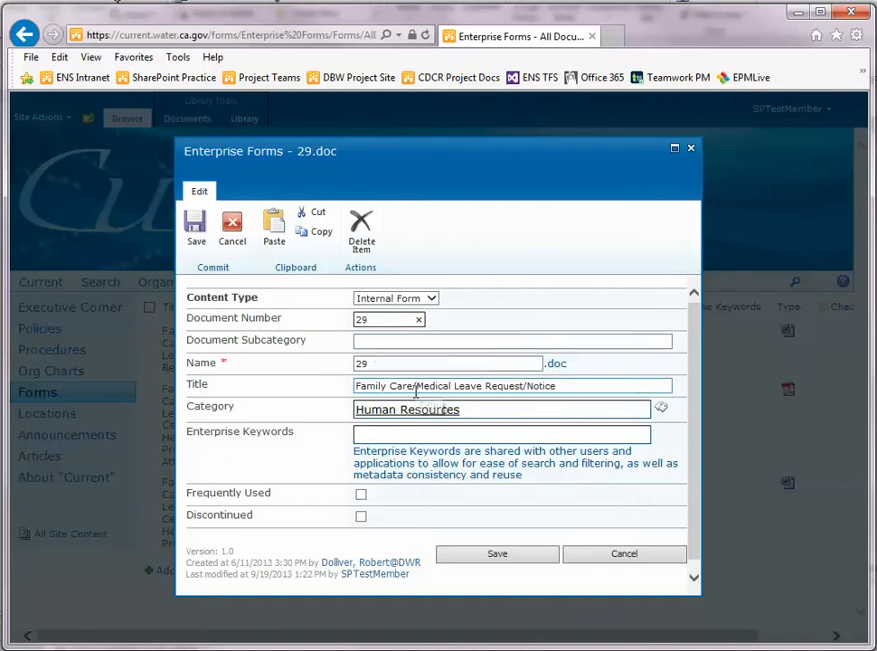
{"action": "mouse_move", "coordinate": [389, 366]}
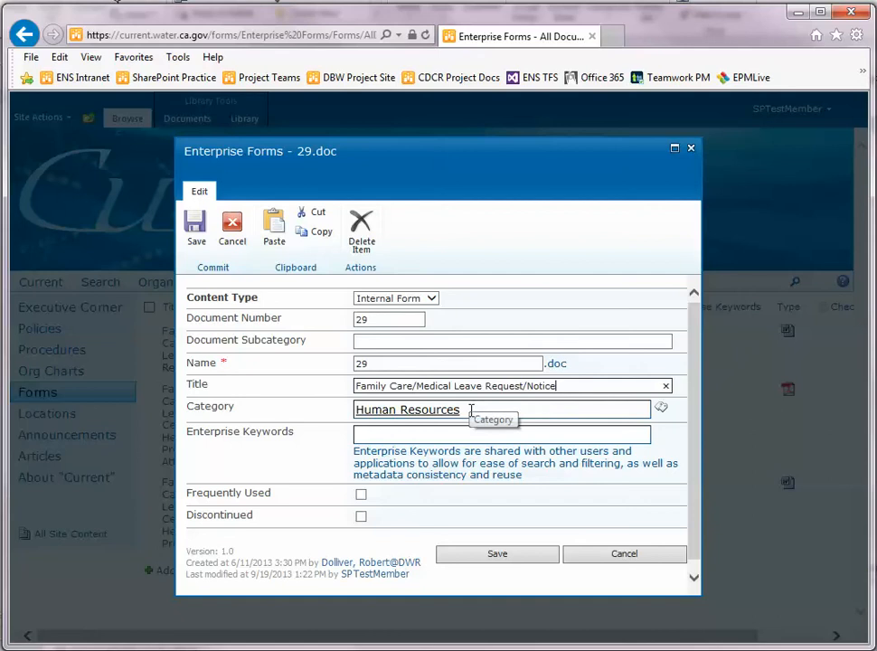
{"action": "mouse_move", "coordinate": [661, 408]}
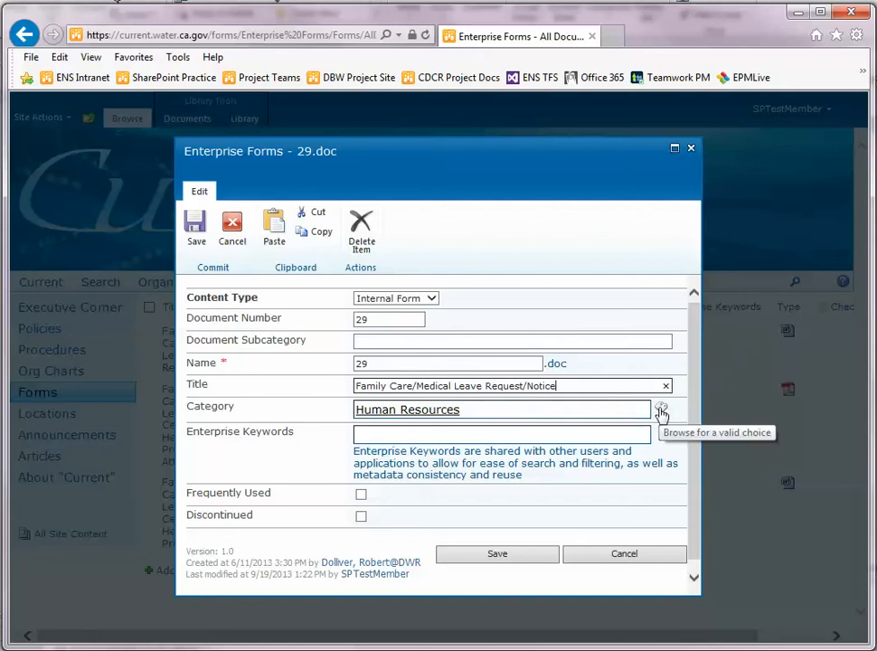
{"action": "left_click", "coordinate": [662, 408]}
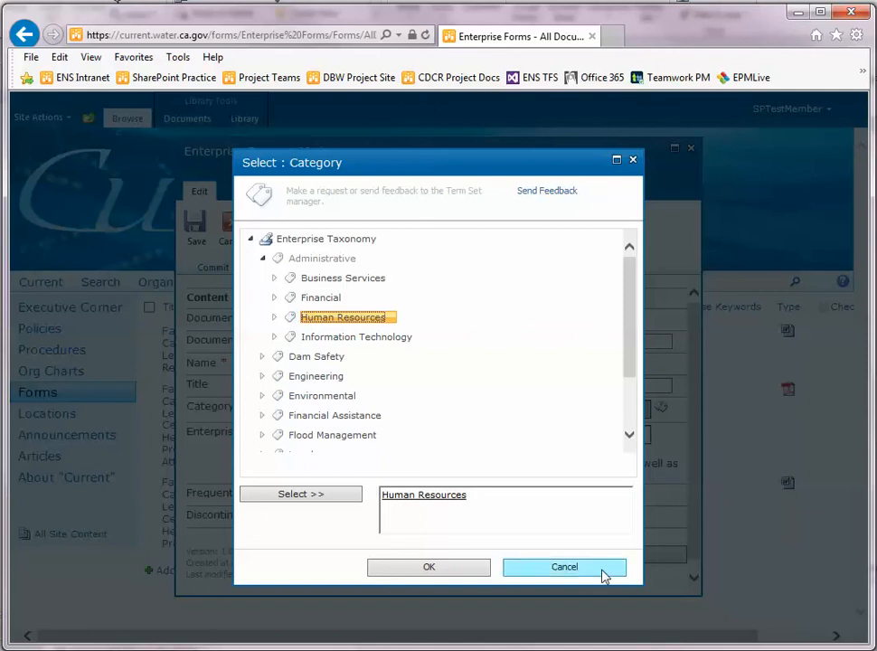
{"action": "left_click", "coordinate": [428, 568]}
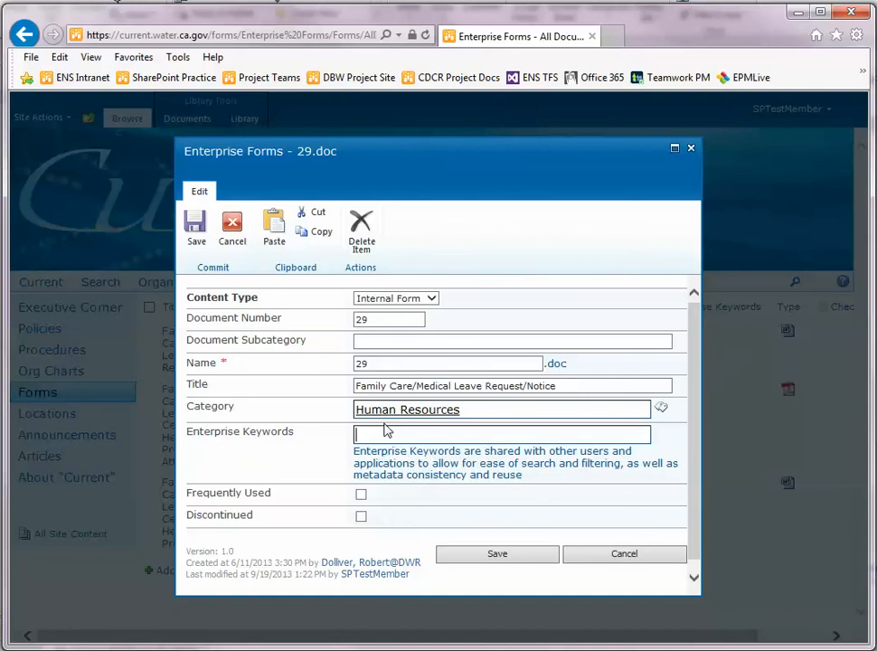
Enter 'fa' in Enterprise Keywords and pick the existing 'family' keyword suggestion
{"action": "type", "text": "f"}
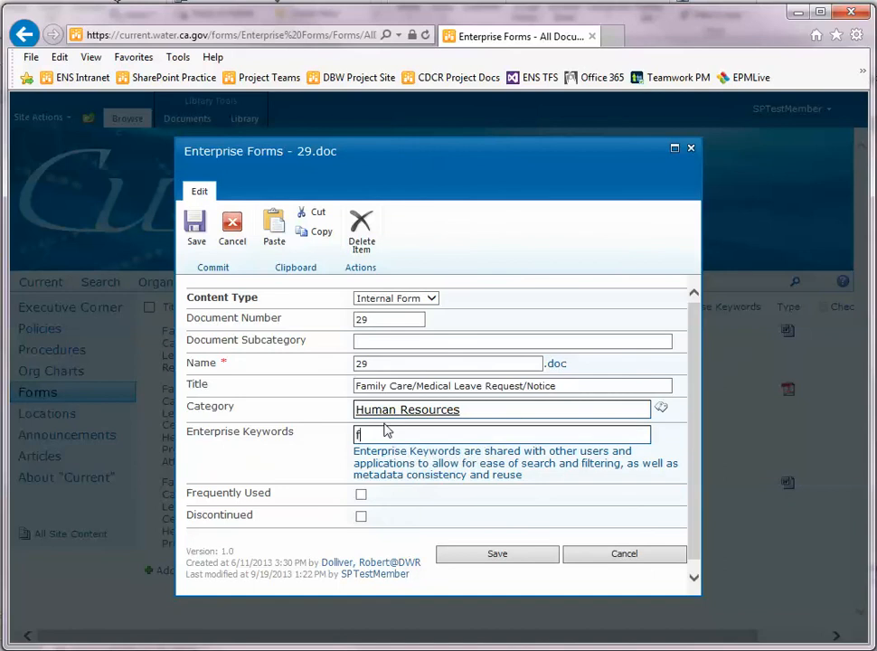
{"action": "type", "text": "a"}
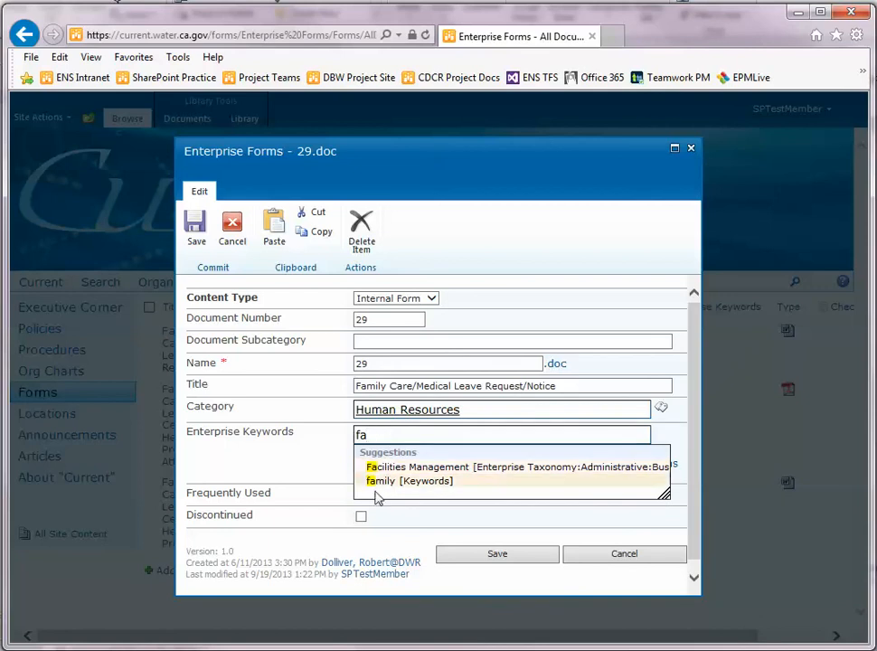
{"action": "left_click", "coordinate": [380, 481]}
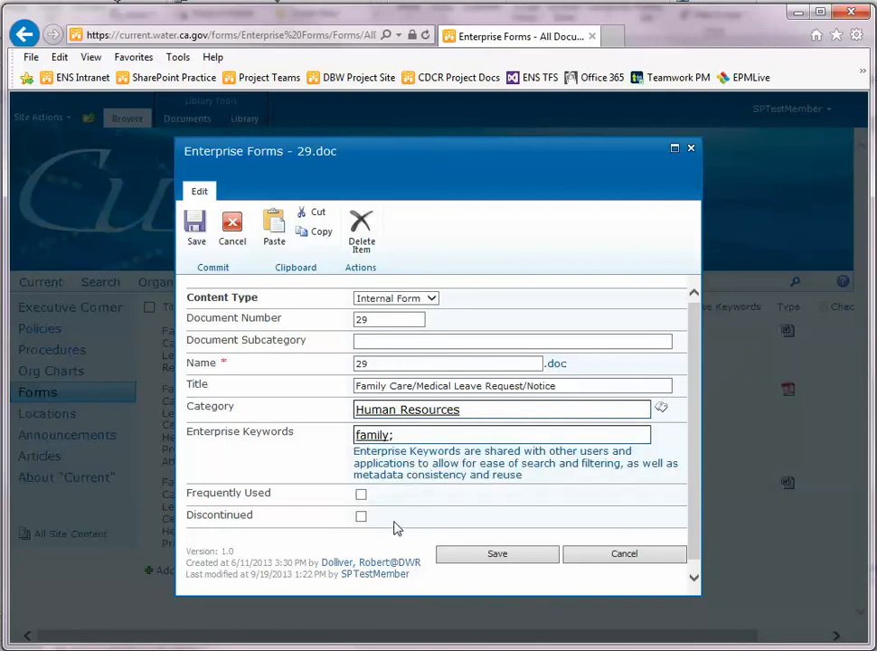
{"action": "mouse_move", "coordinate": [370, 575]}
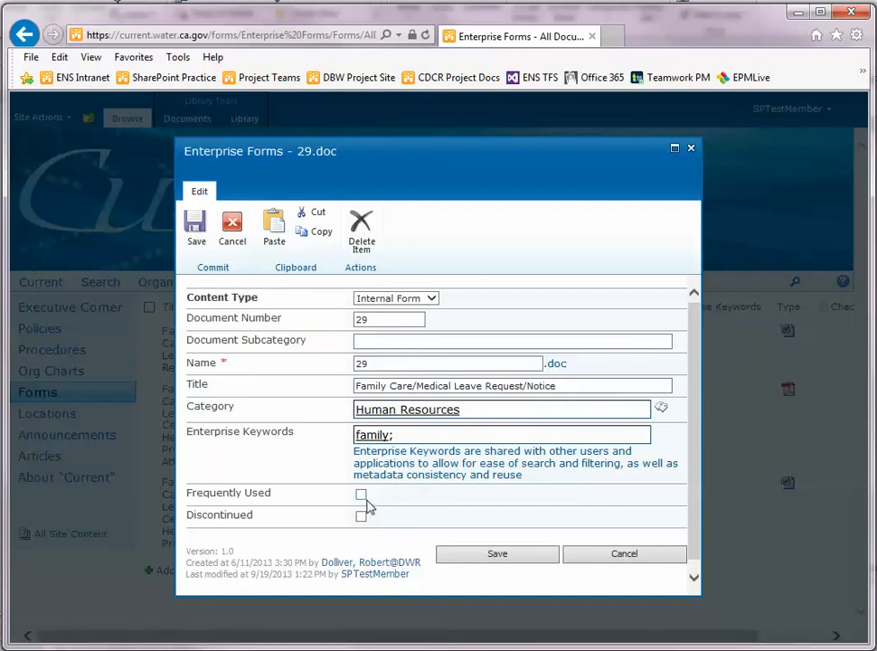
{"action": "mouse_move", "coordinate": [362, 495]}
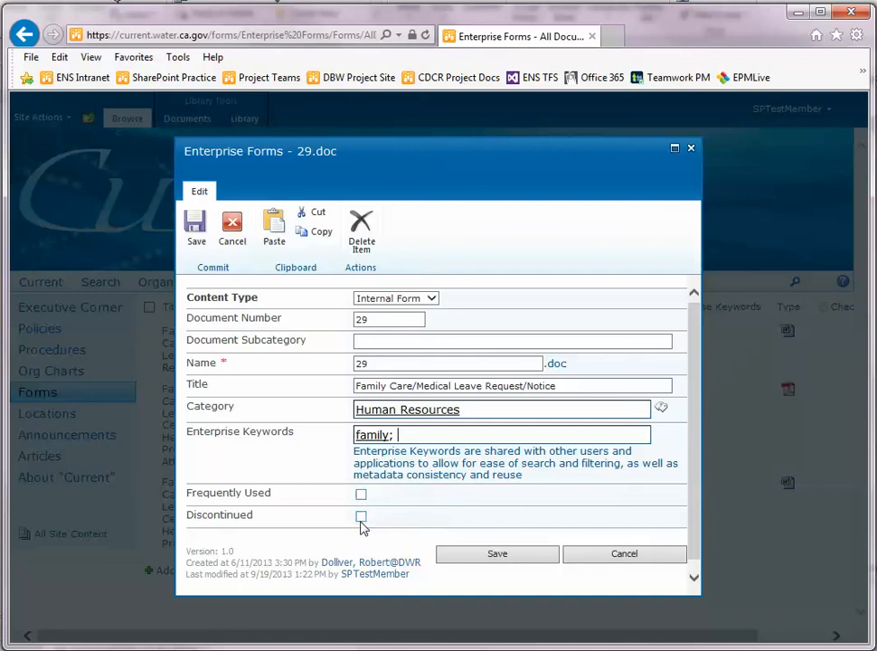
{"action": "mouse_move", "coordinate": [362, 517]}
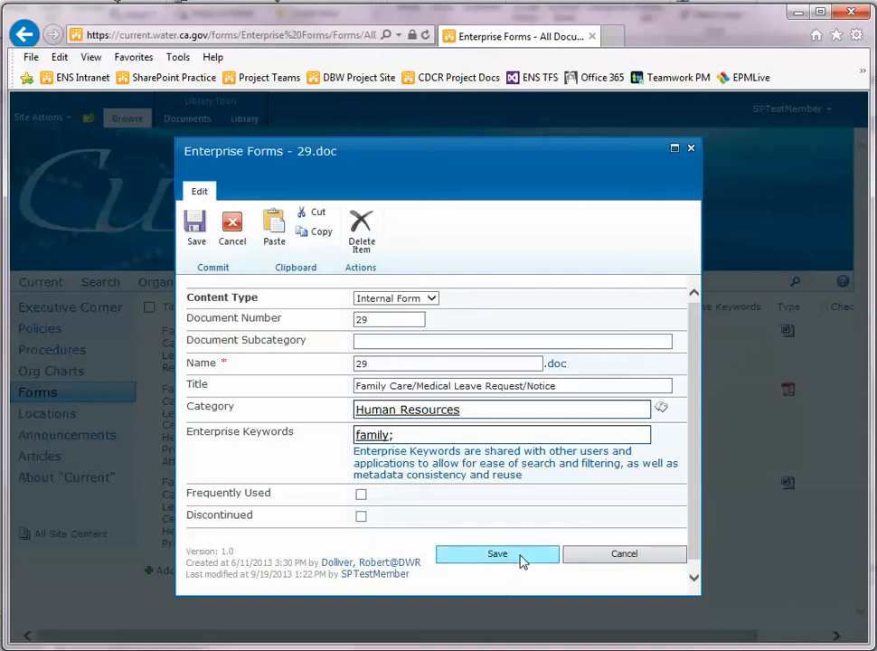
Save the 29.doc property changes and return to the filtered Enterprise Forms library
{"action": "left_click", "coordinate": [495, 553]}
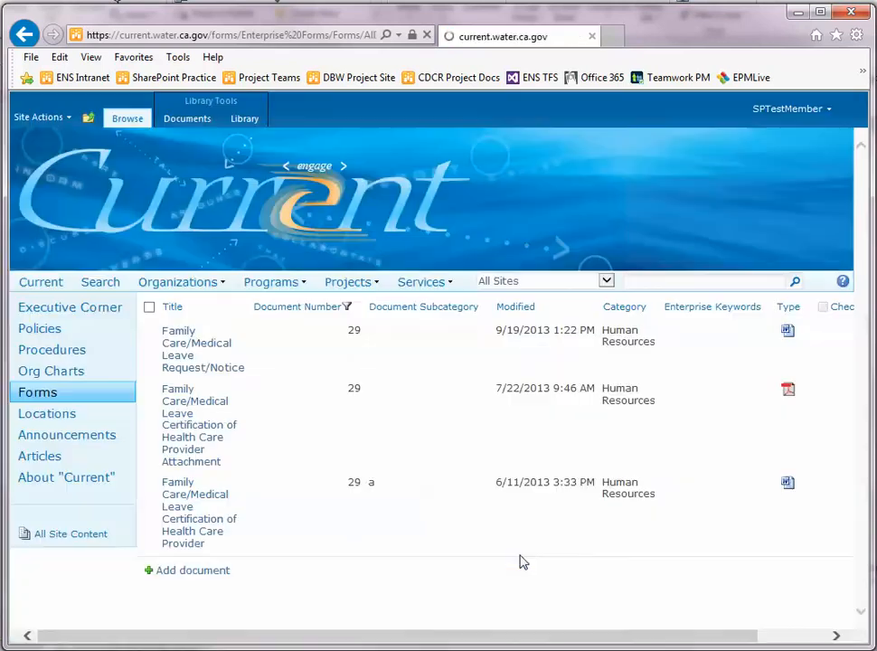